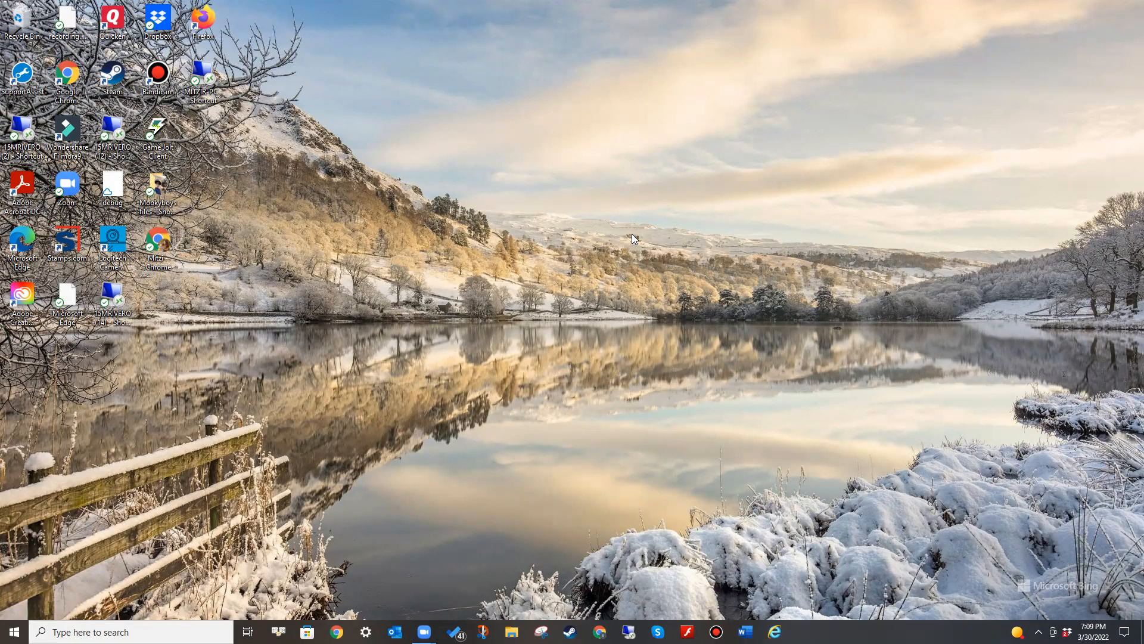
{"action": "mouse_move", "coordinate": [650, 370]}
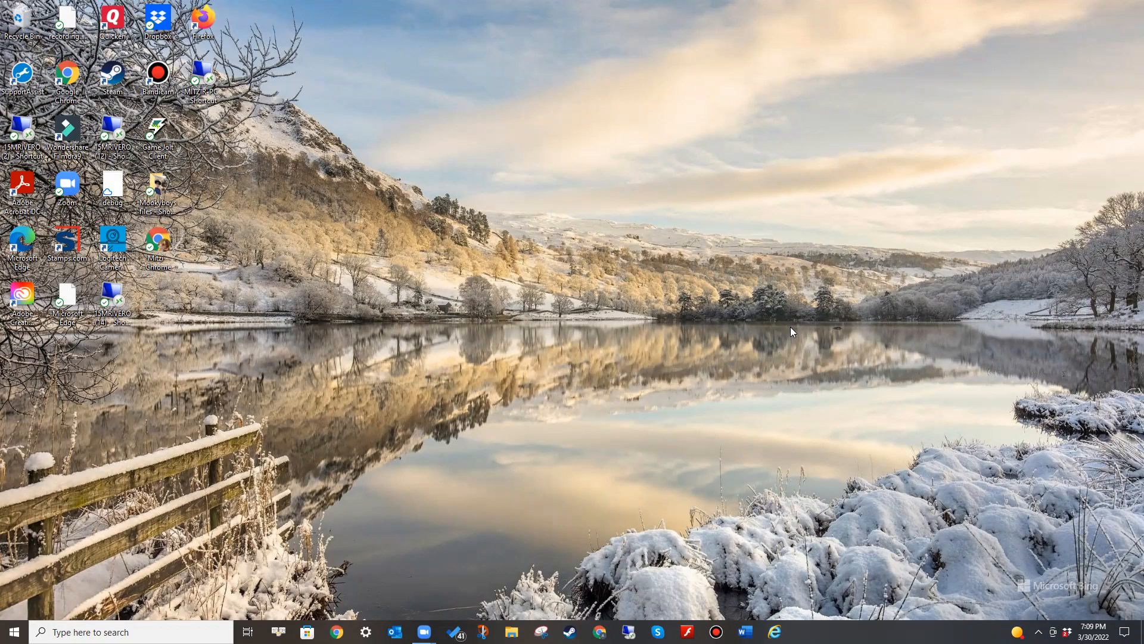
{"action": "mouse_move", "coordinate": [553, 184]}
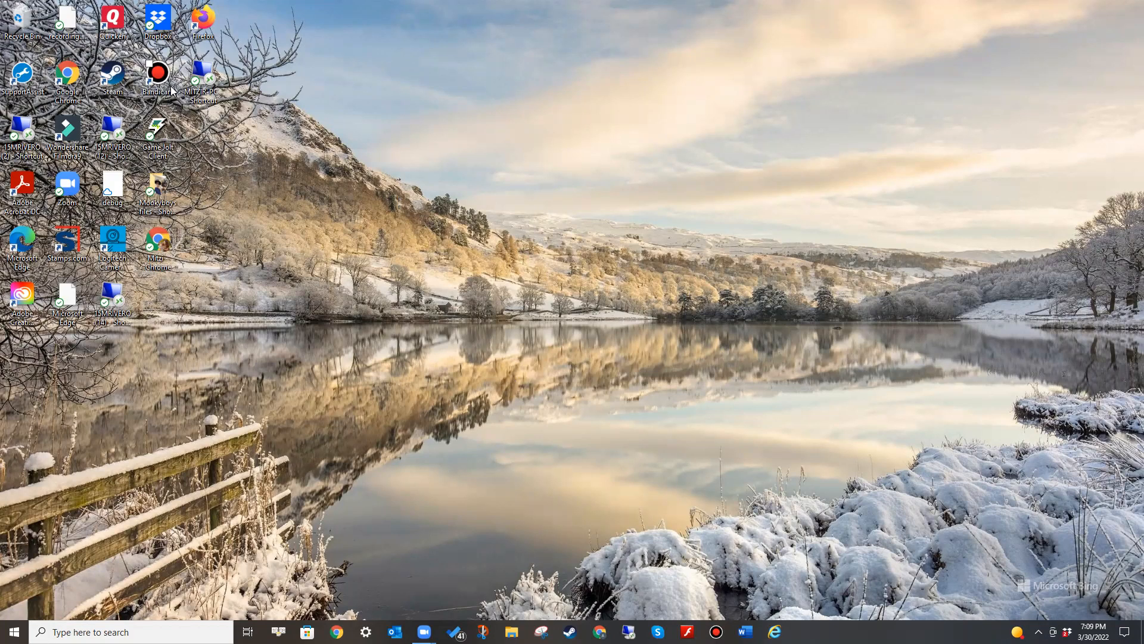
{"action": "mouse_move", "coordinate": [581, 540]}
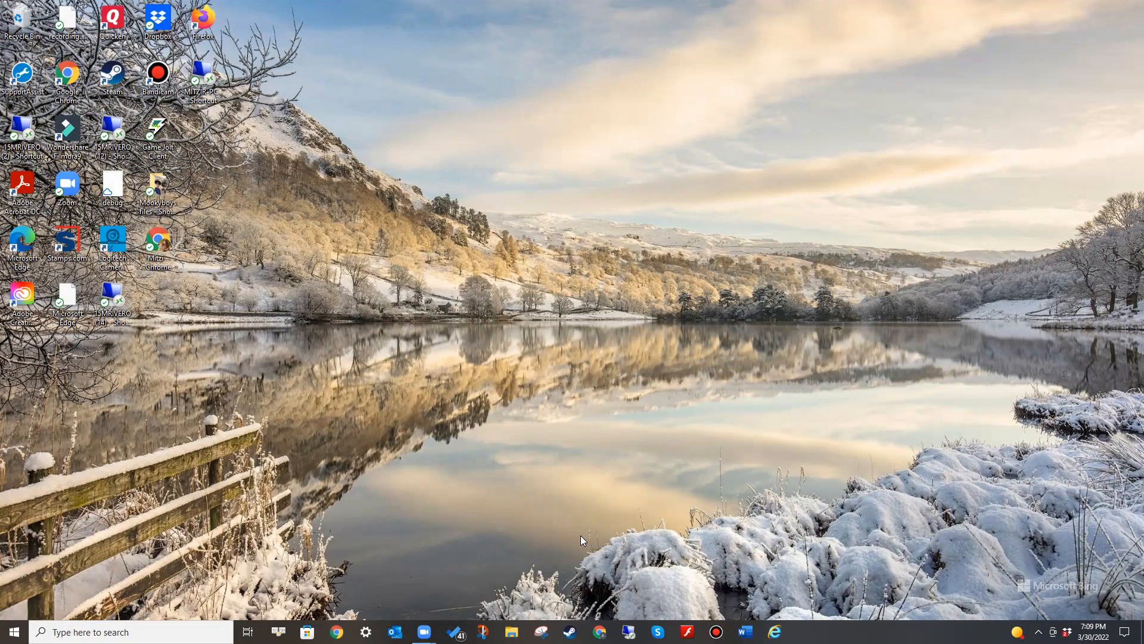
{"action": "mouse_move", "coordinate": [772, 577]}
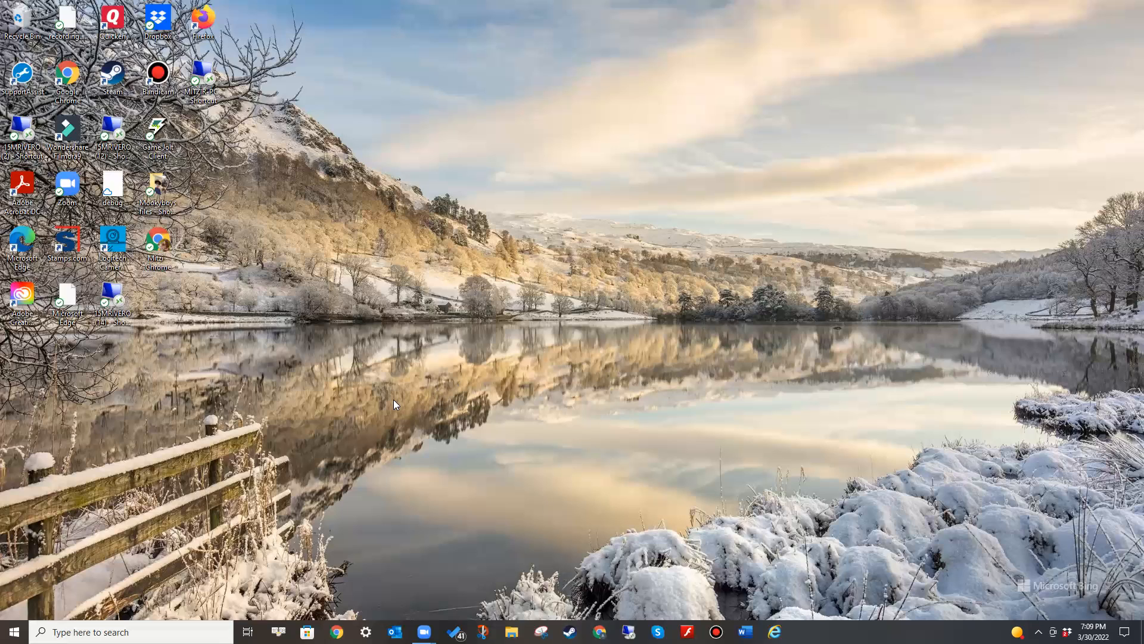
{"action": "mouse_move", "coordinate": [384, 325]}
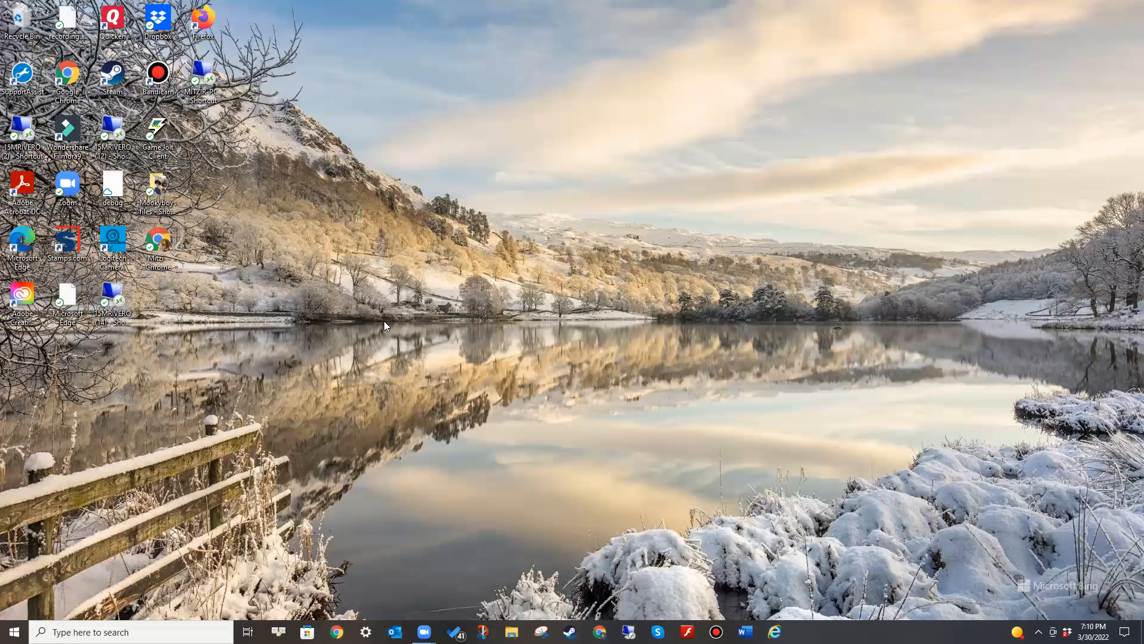
{"action": "mouse_move", "coordinate": [600, 94]}
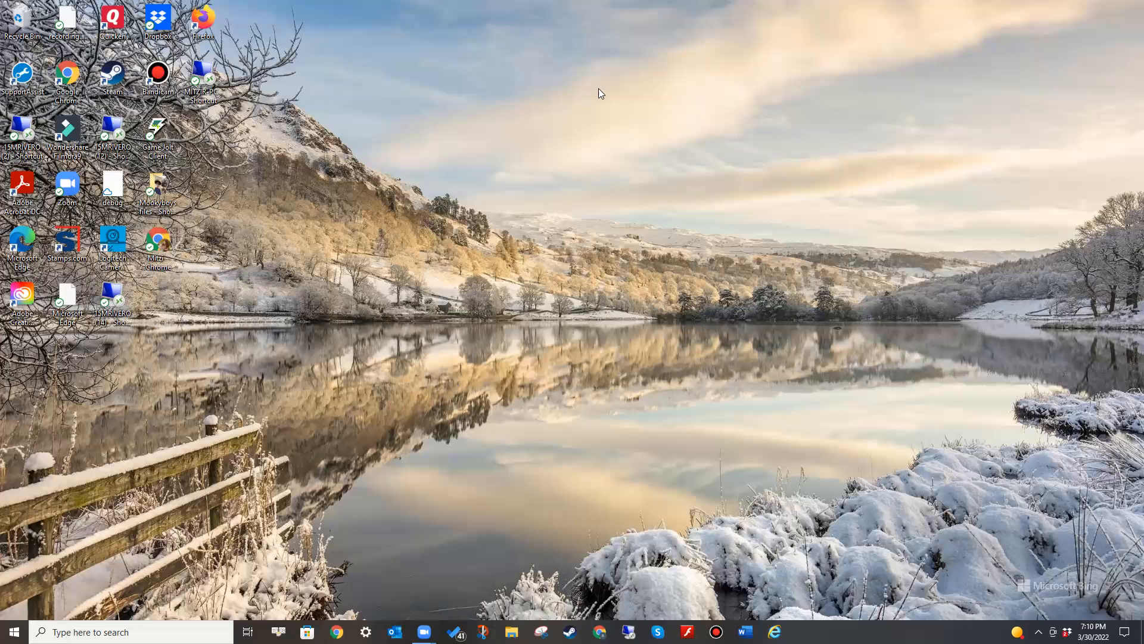